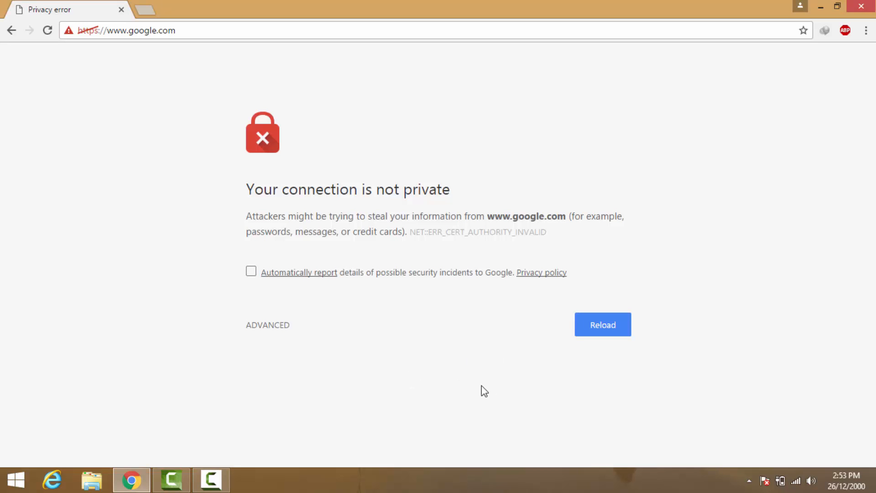
mouse_move(467, 374)
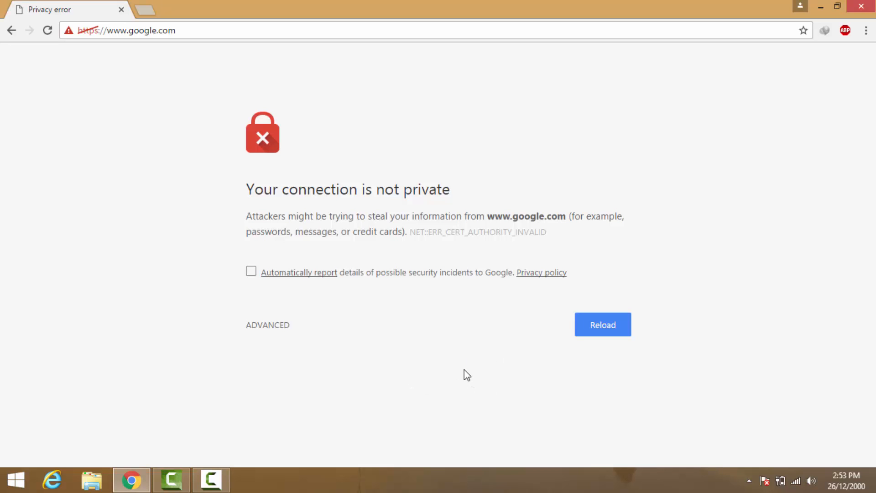
mouse_move(324, 300)
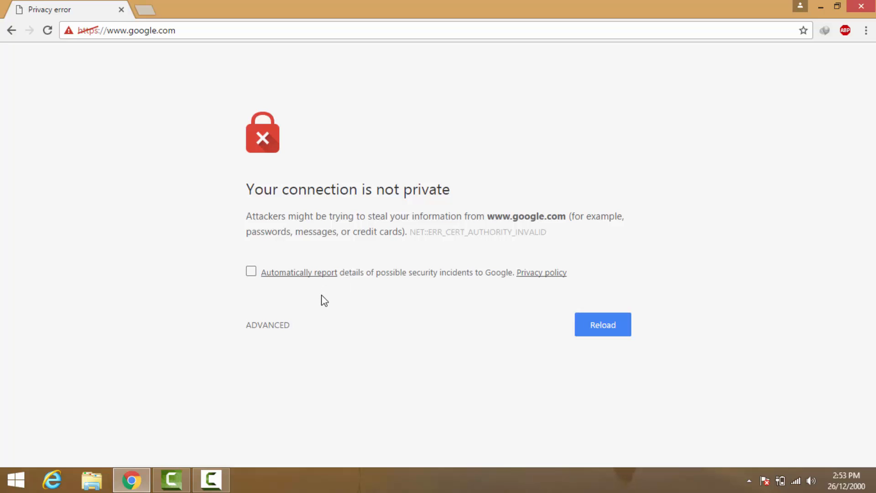
mouse_move(290, 296)
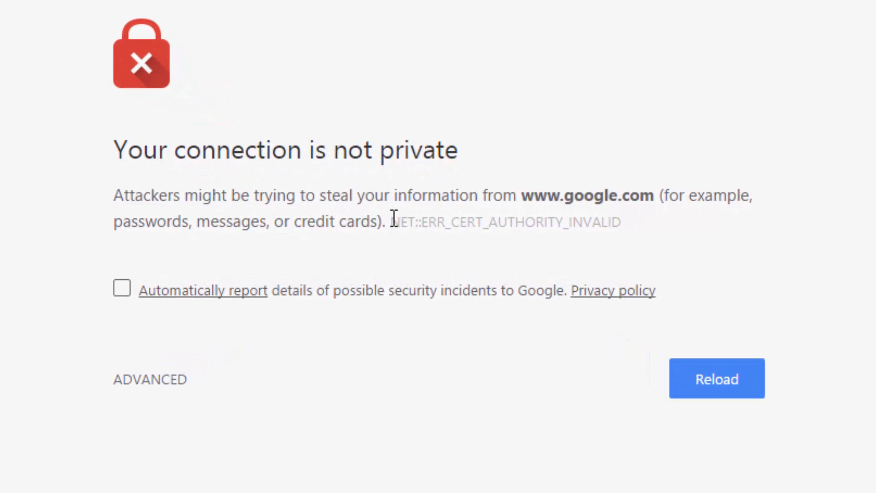
left_click_drag(394, 222, 612, 222)
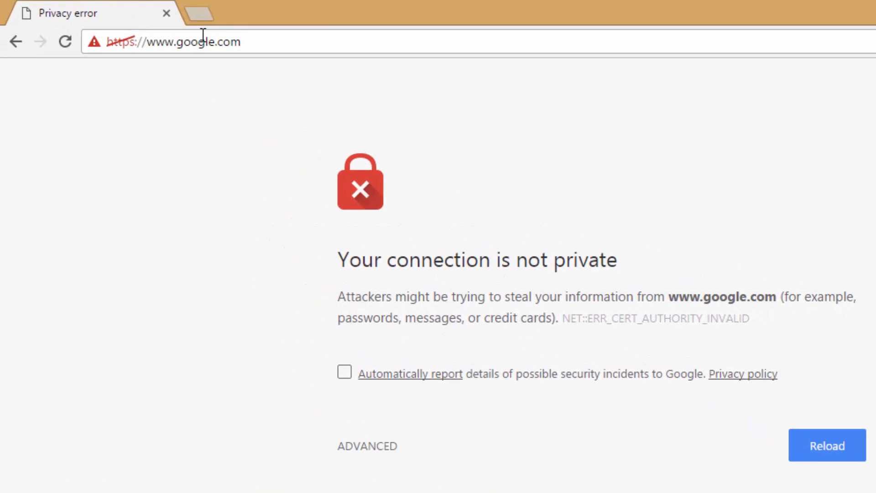
left_click(199, 12)
type("face")
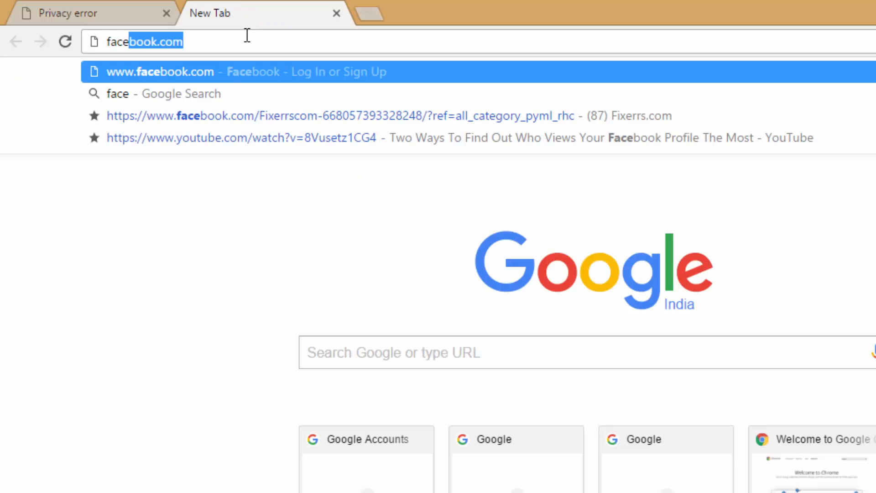
left_click(159, 72)
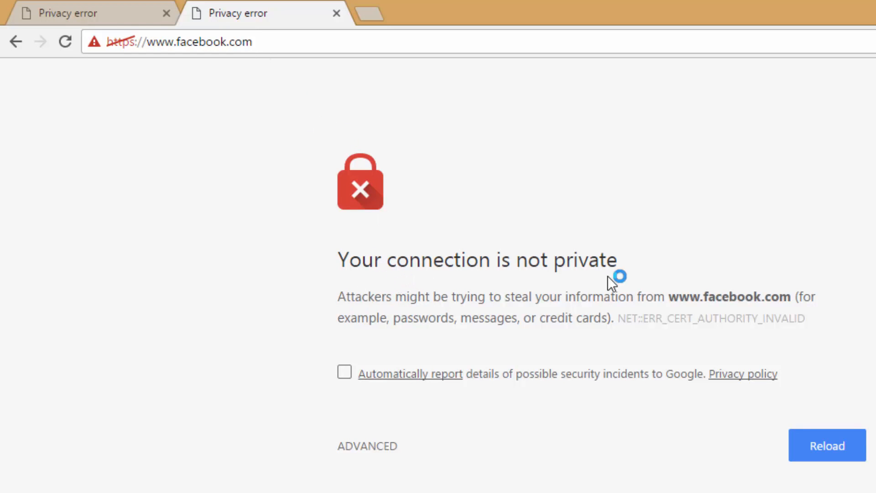
left_click_drag(617, 318, 807, 318)
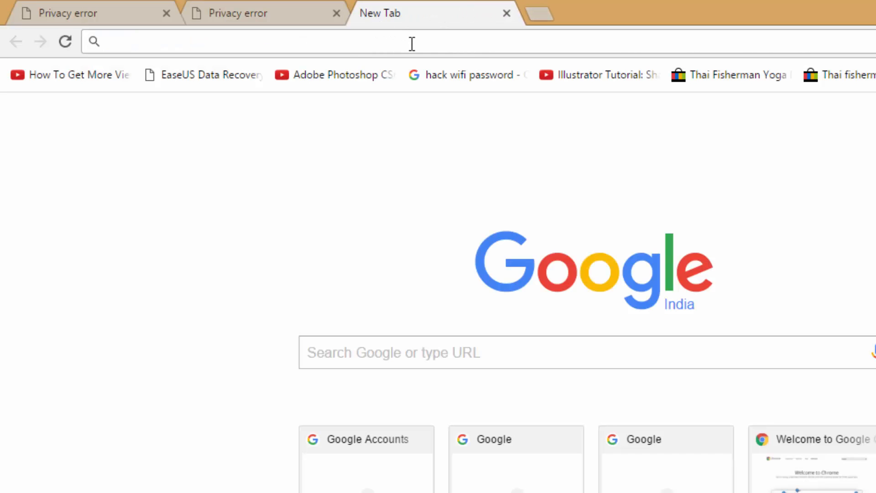
type("www.youtube.com")
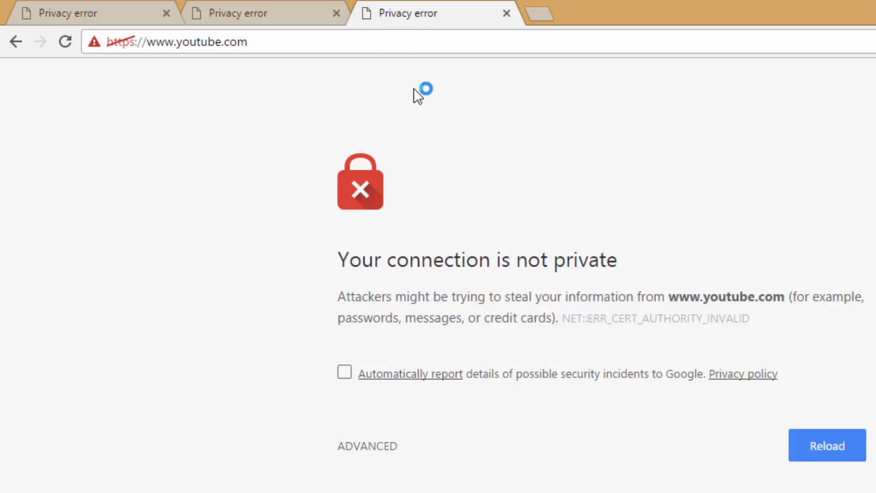
scroll("down", 3)
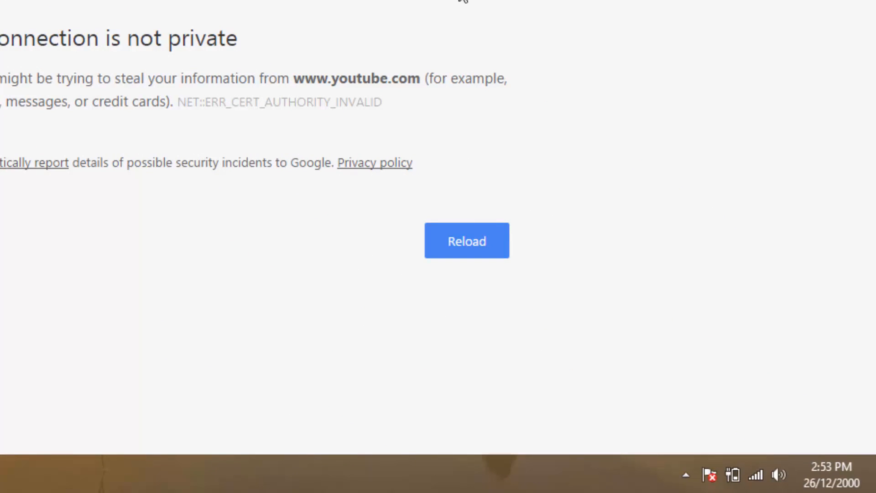
mouse_move(776, 406)
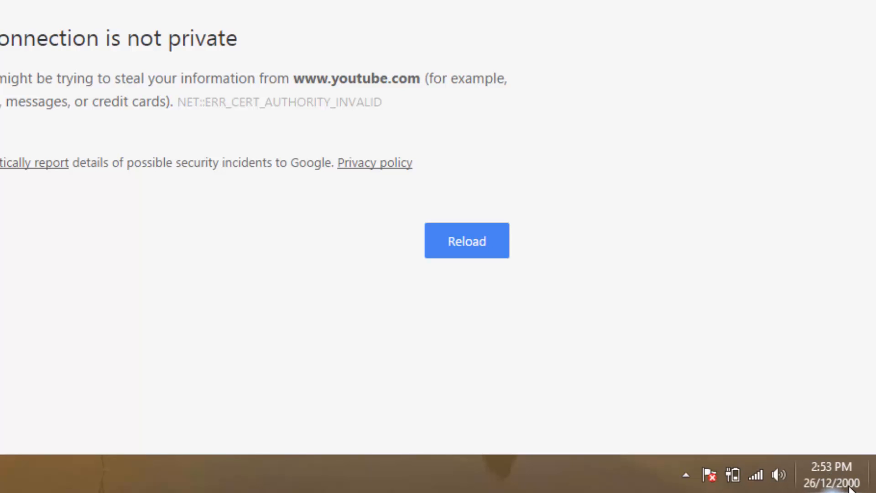
Step: Open the taskbar clock's date and time settings, showing Tuesday, December 26, 2000
left_click(832, 473)
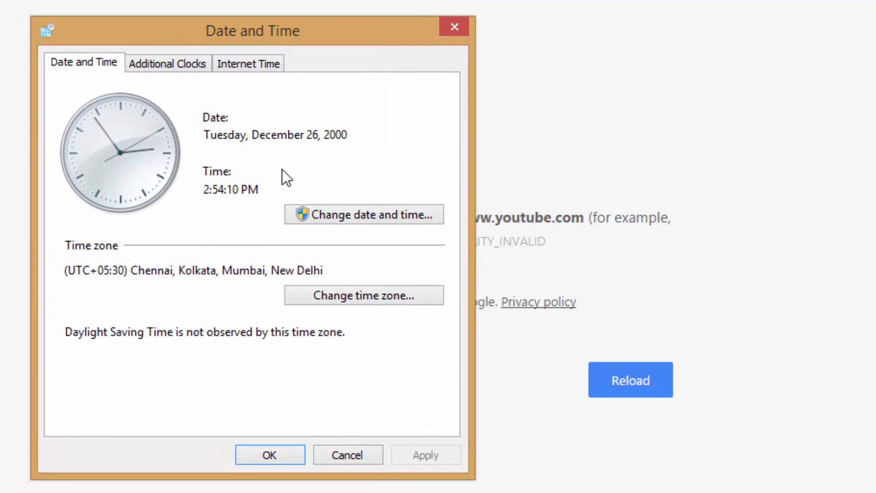
Step: Change the system date from December 26, 2000 to December 26, 2016 and confirm
left_click(362, 214)
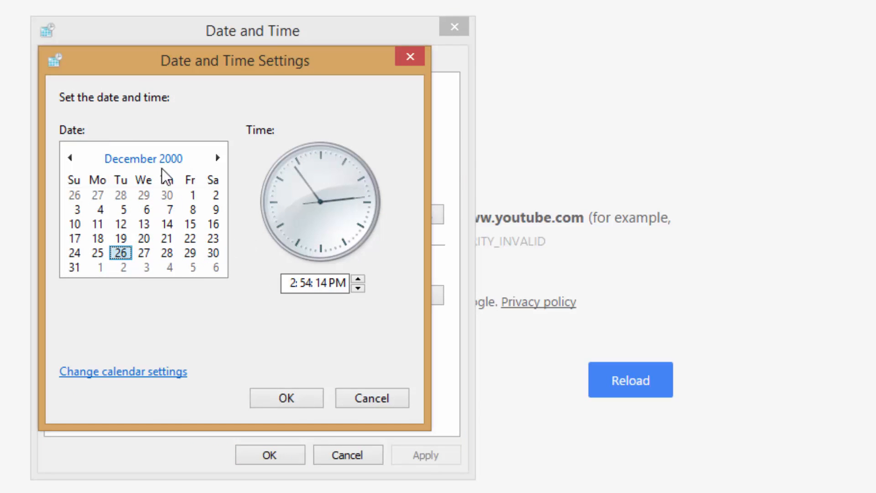
left_click(143, 158)
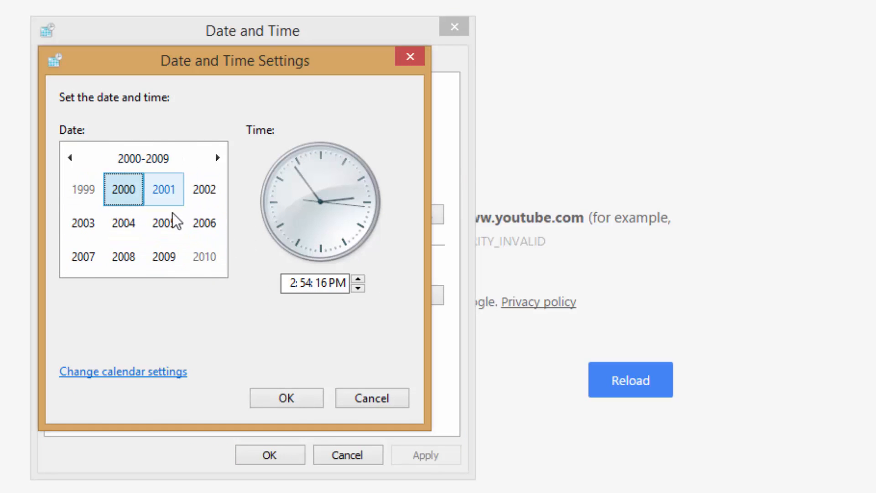
left_click(143, 157)
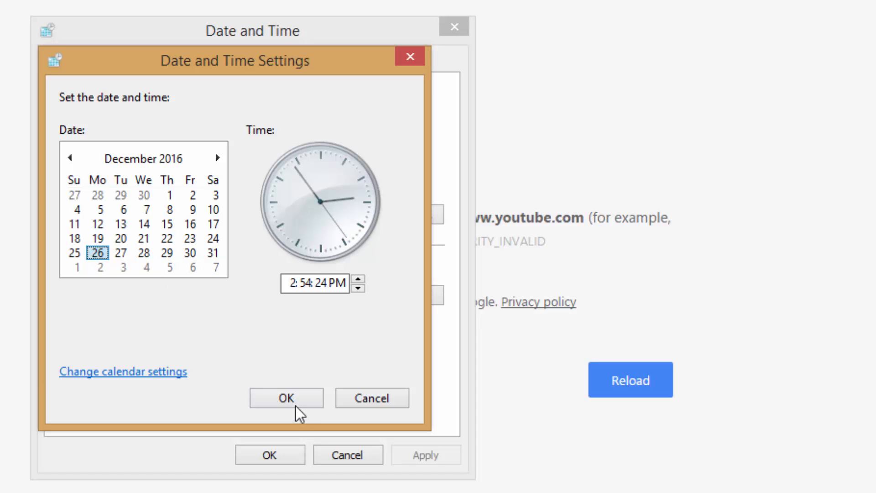
left_click(285, 398)
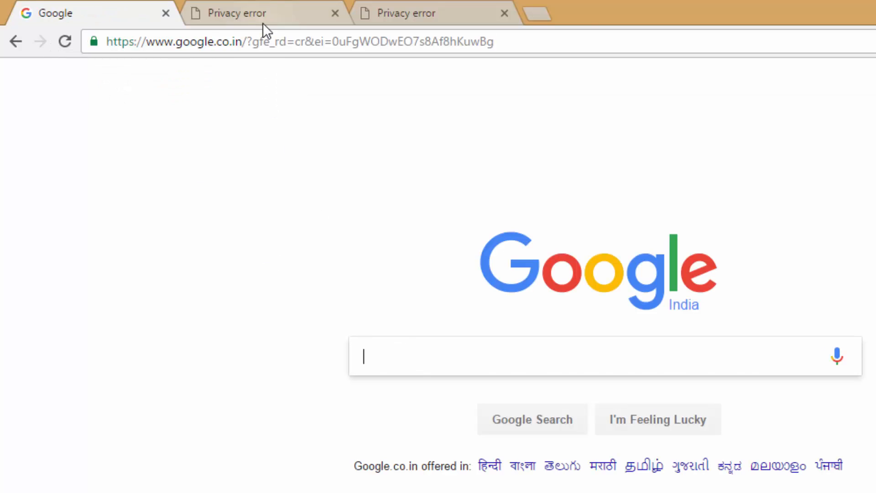
Step: Reload the Facebook and YouTube tabs, then return to the working Google tab
left_click(263, 13)
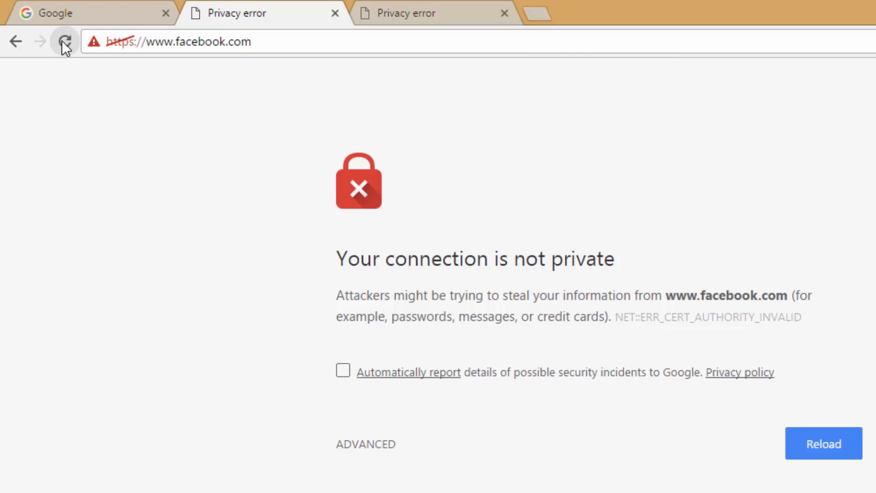
left_click(822, 444)
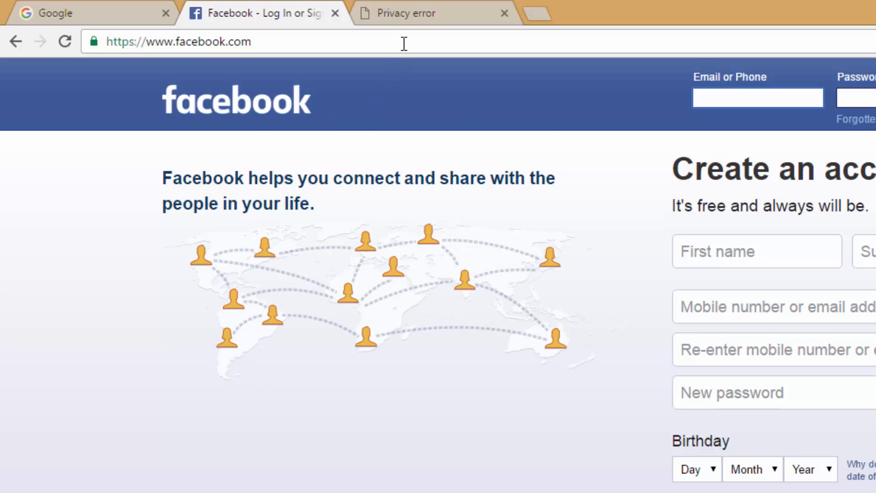
left_click(431, 13)
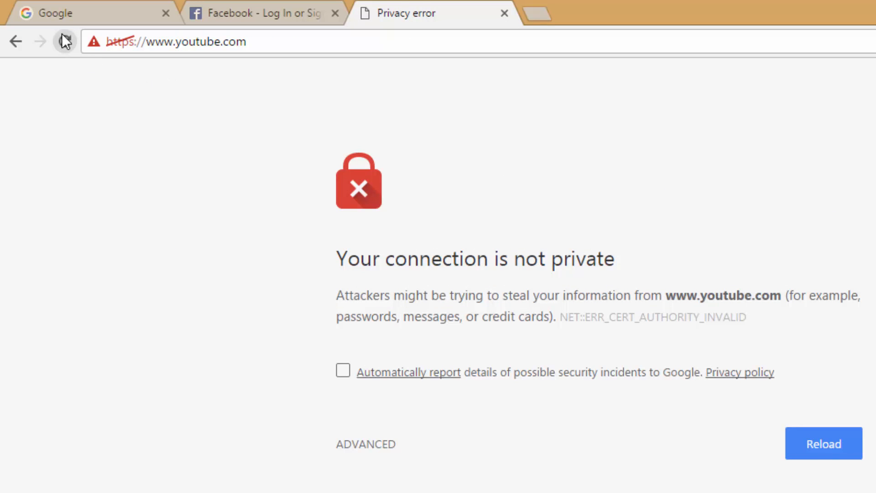
left_click(822, 443)
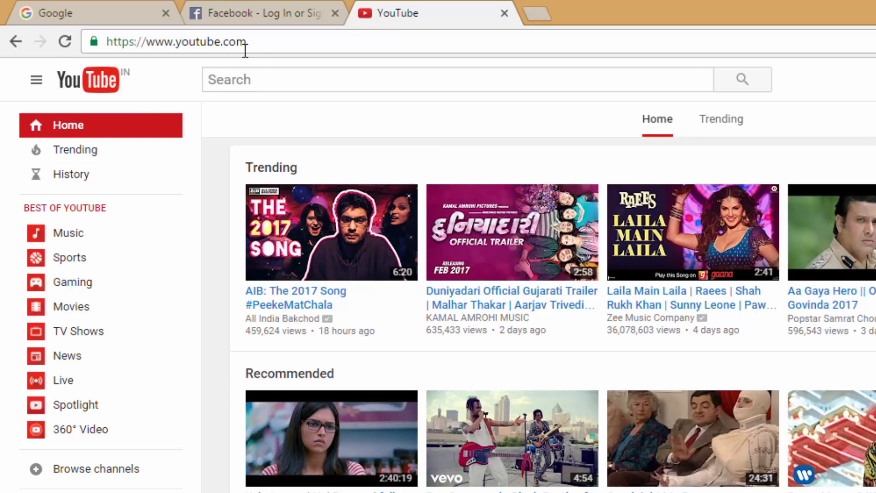
left_click(62, 12)
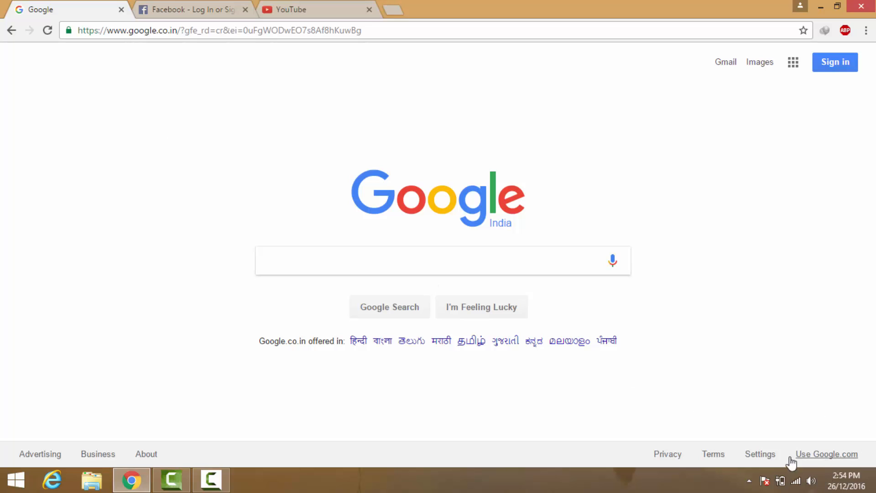
mouse_move(761, 399)
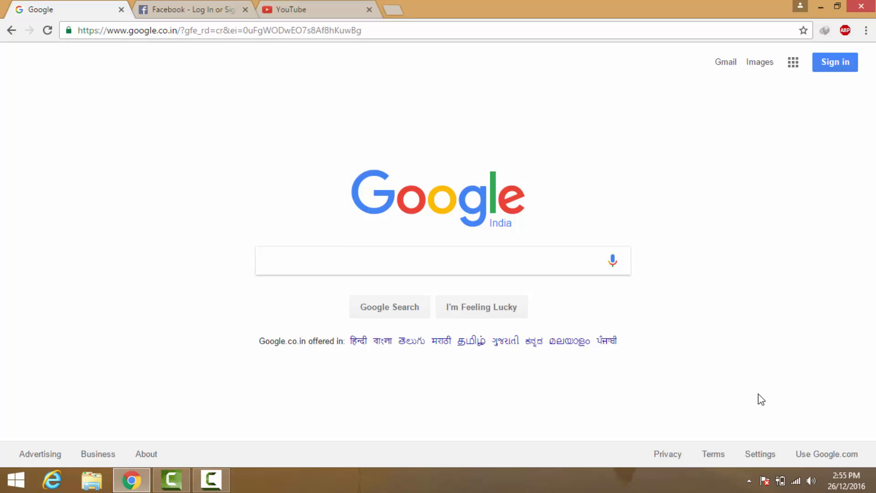